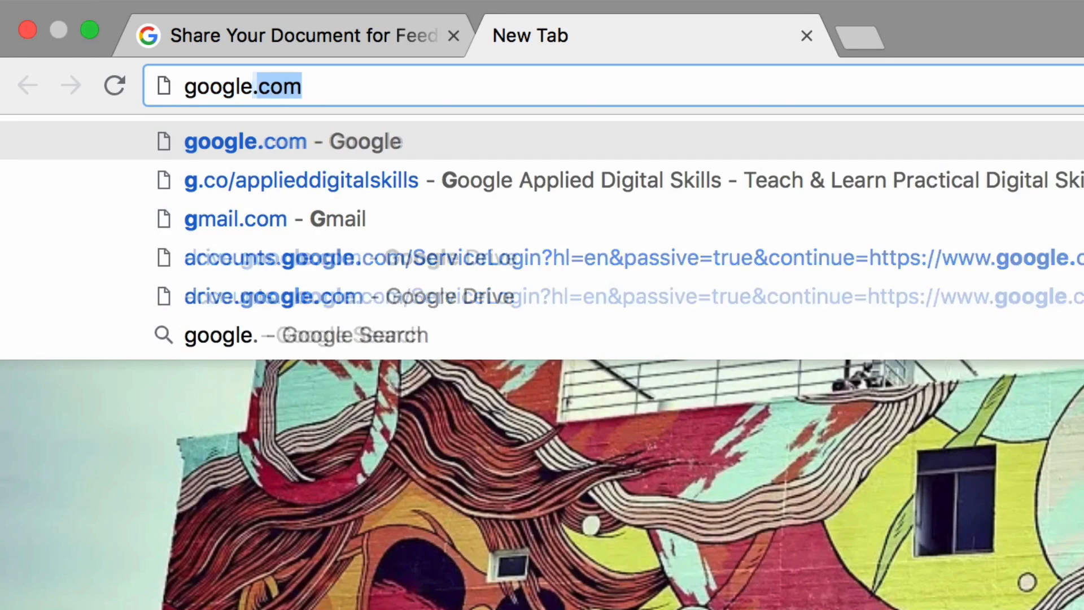
- Load google.com and launch Google Drive from the Google apps grid
key("Enter")
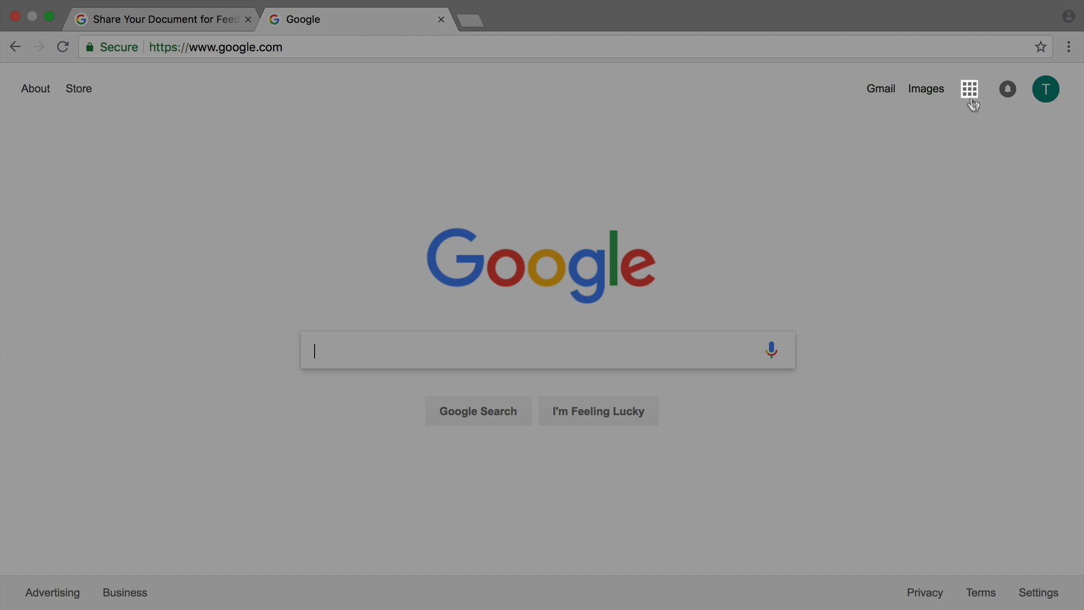
mouse_move(969, 89)
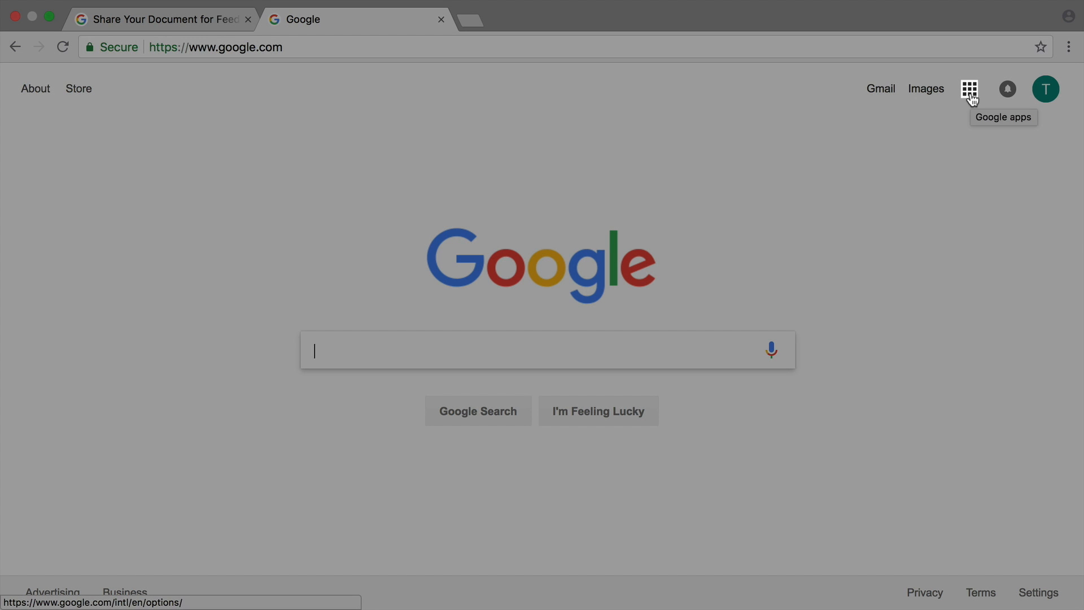
left_click(969, 88)
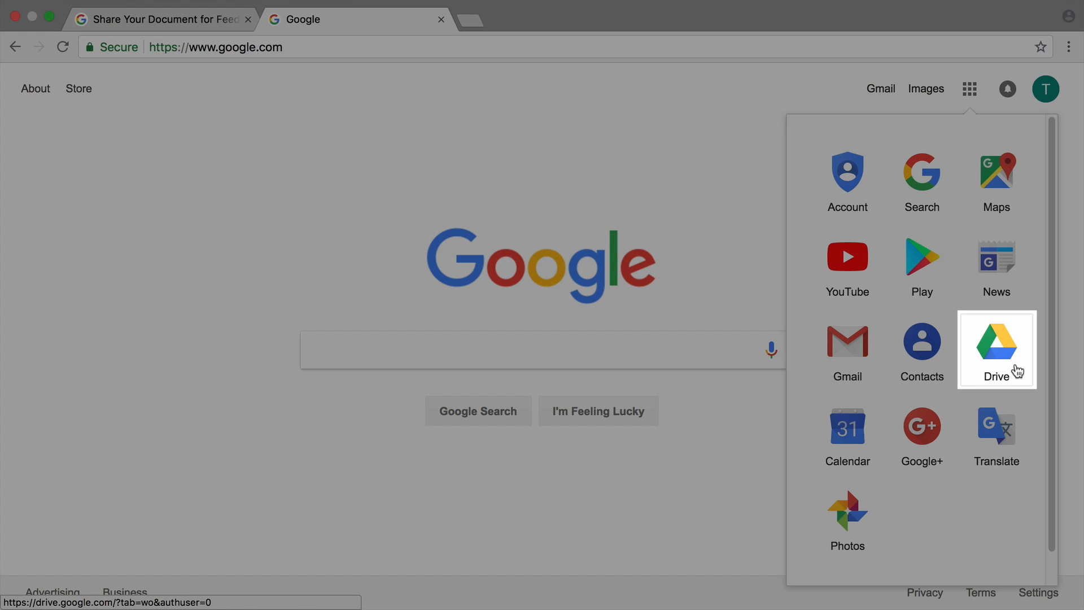
left_click(996, 344)
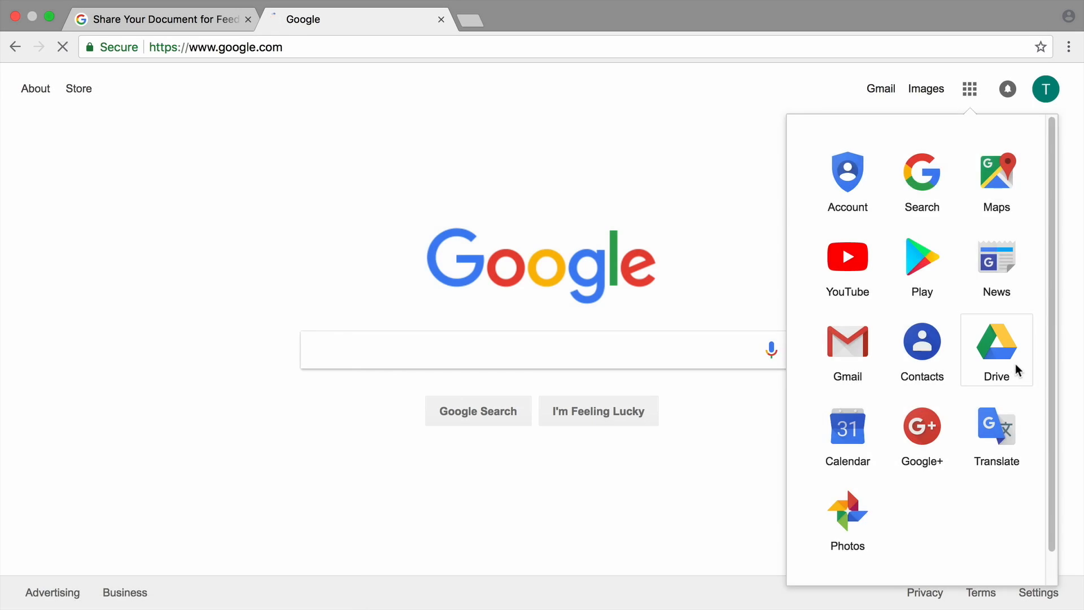
- Open the 'Asking for a Raise' document from My Drive
left_click(995, 343)
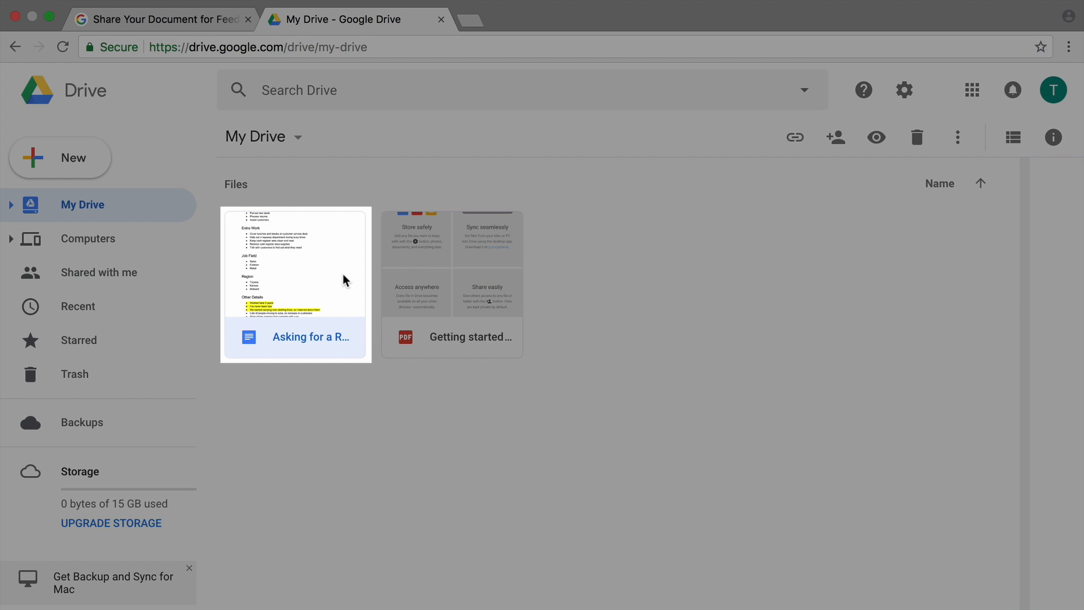
double_click(295, 283)
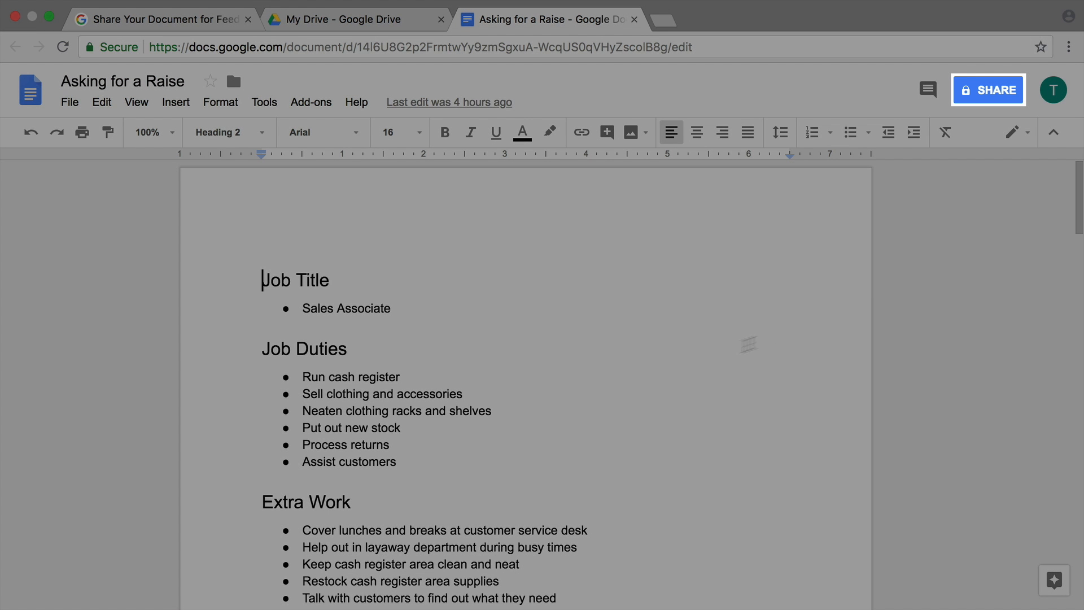
mouse_move(988, 89)
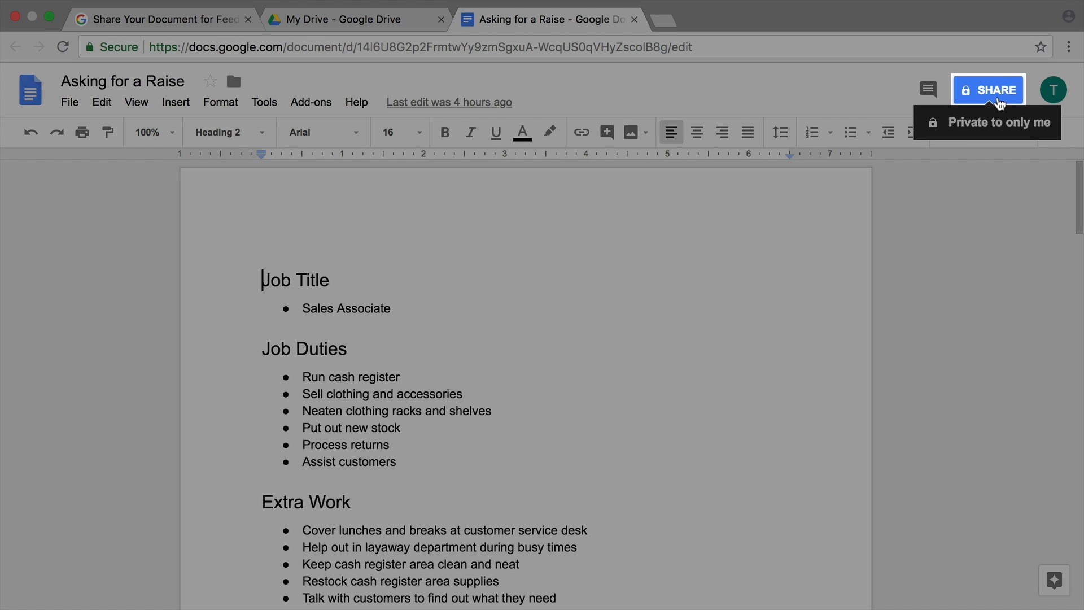
- Share the document with the reviewer's Gmail address at Can comment permission
left_click(988, 89)
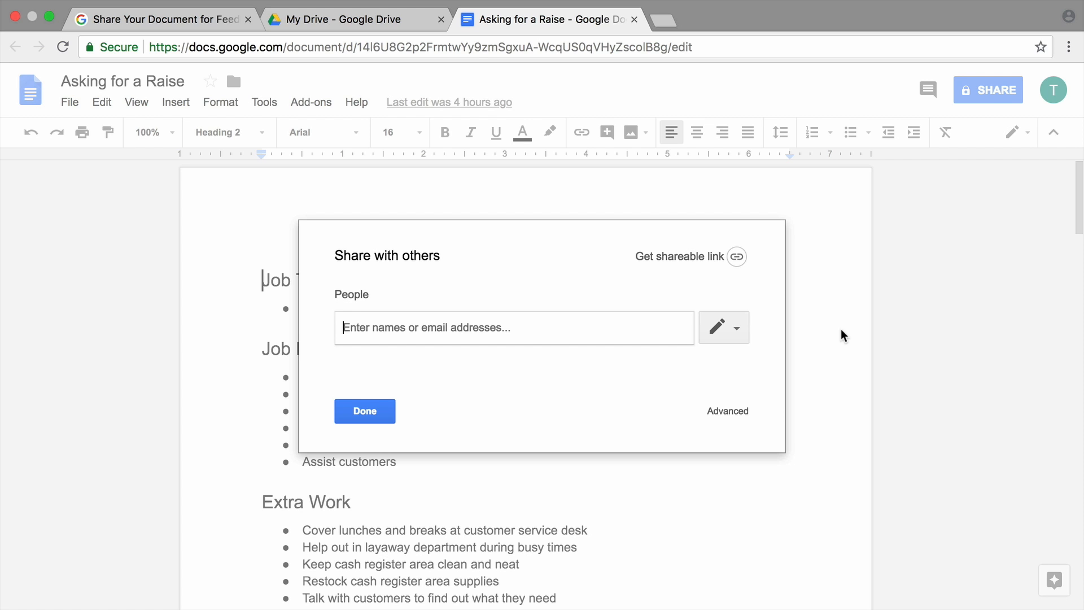
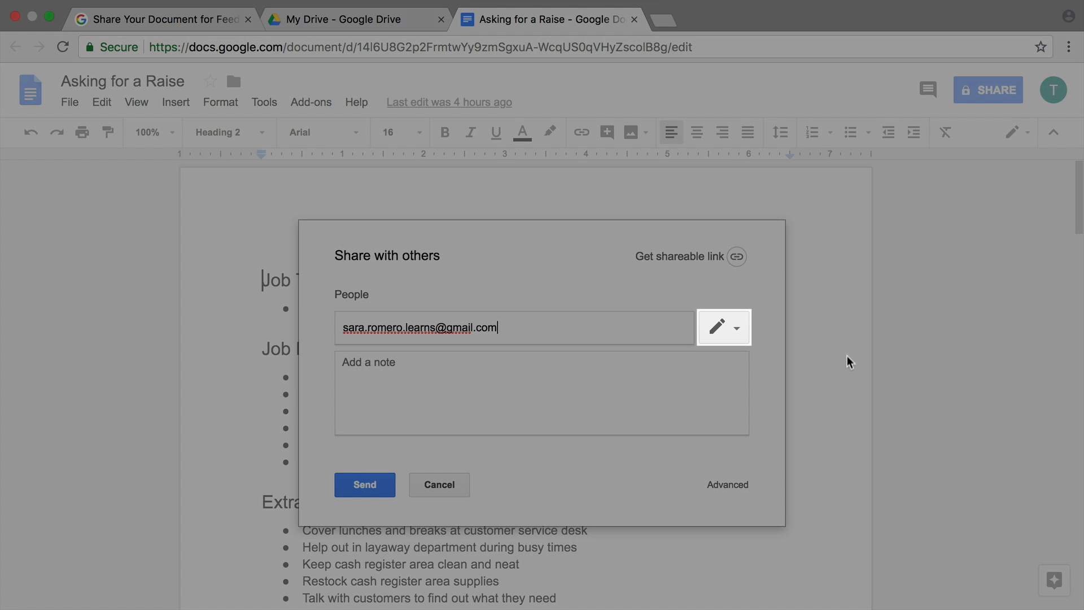
mouse_move(724, 335)
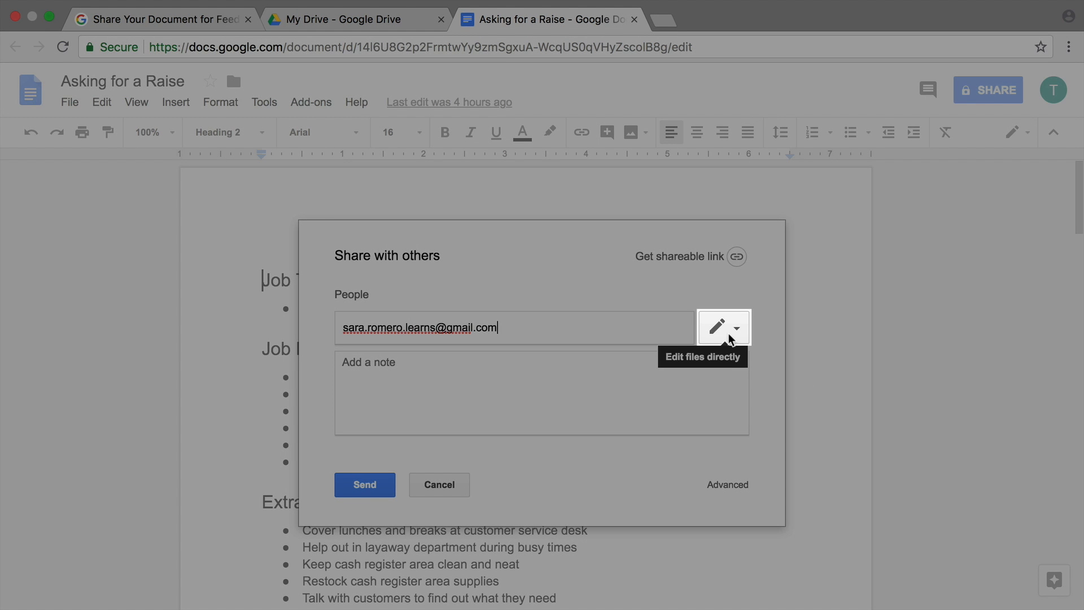
left_click(738, 327)
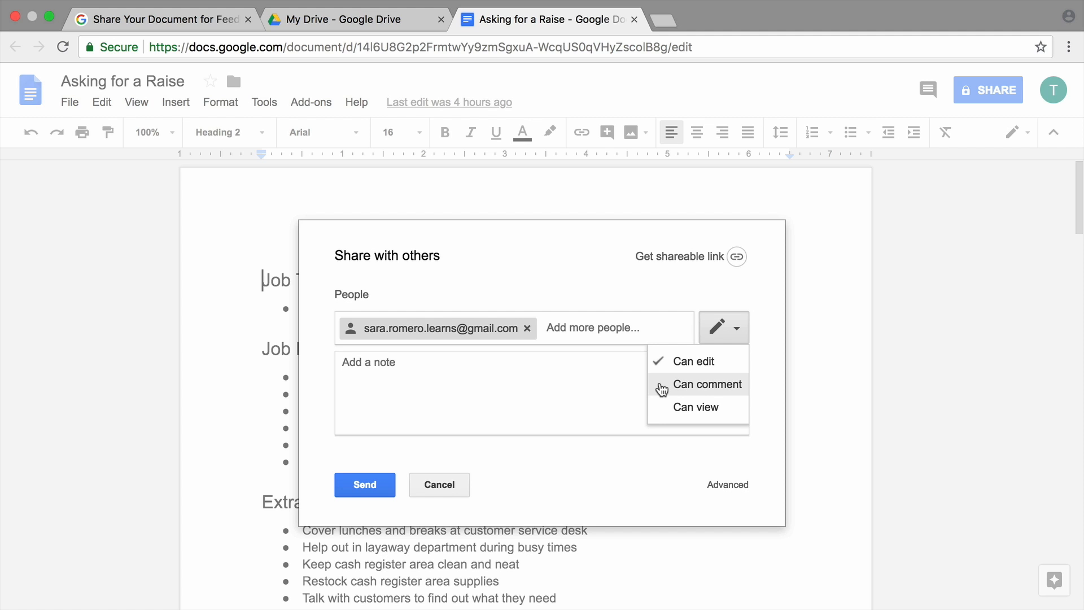
left_click(707, 384)
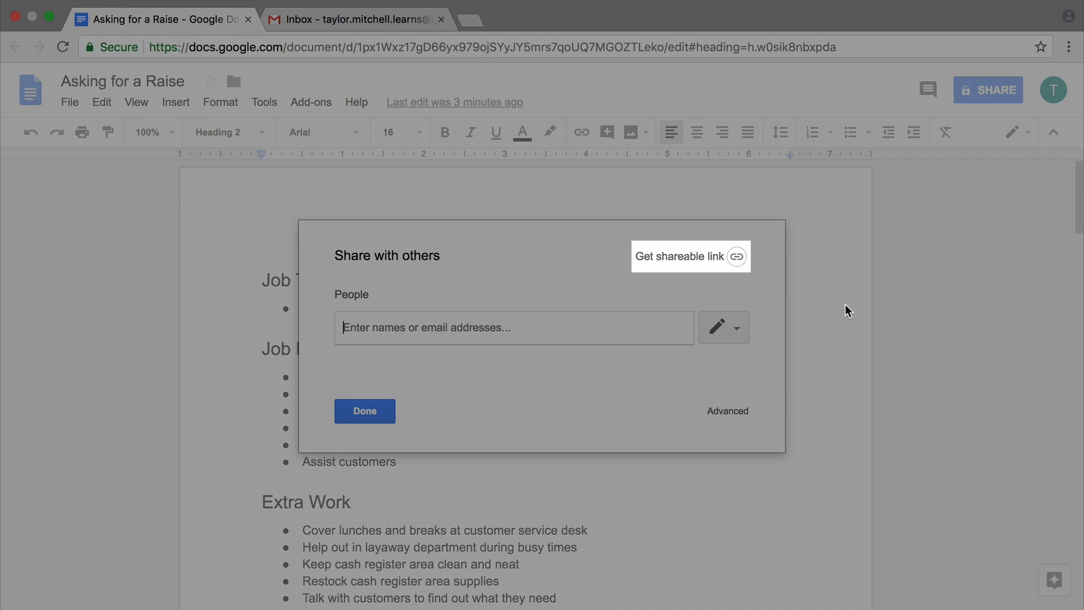
mouse_move(738, 259)
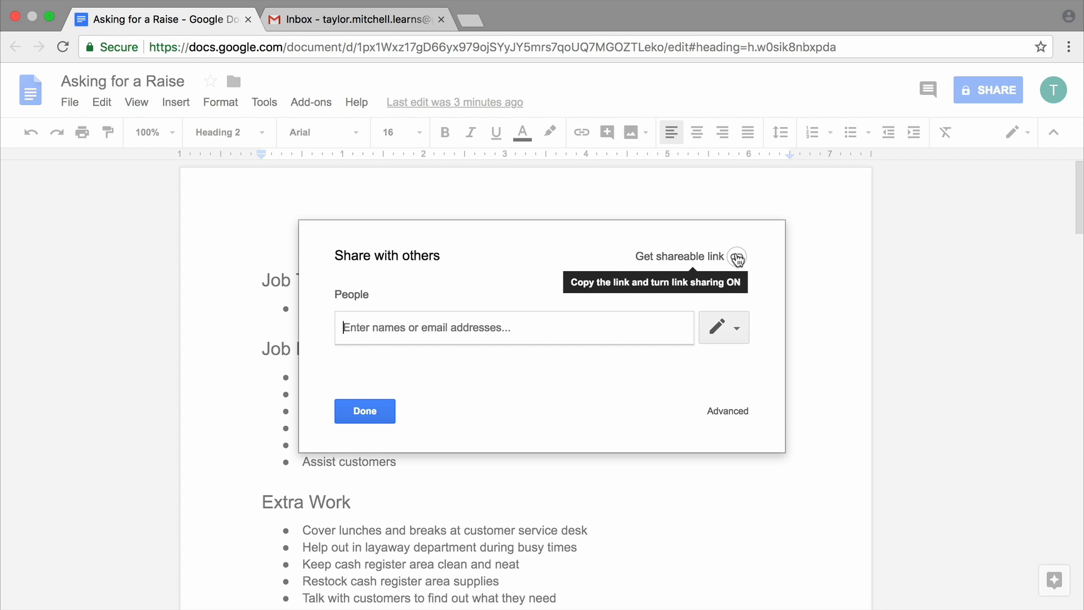
- Enable link sharing so anyone with the link can comment, and copy the link
left_click(737, 256)
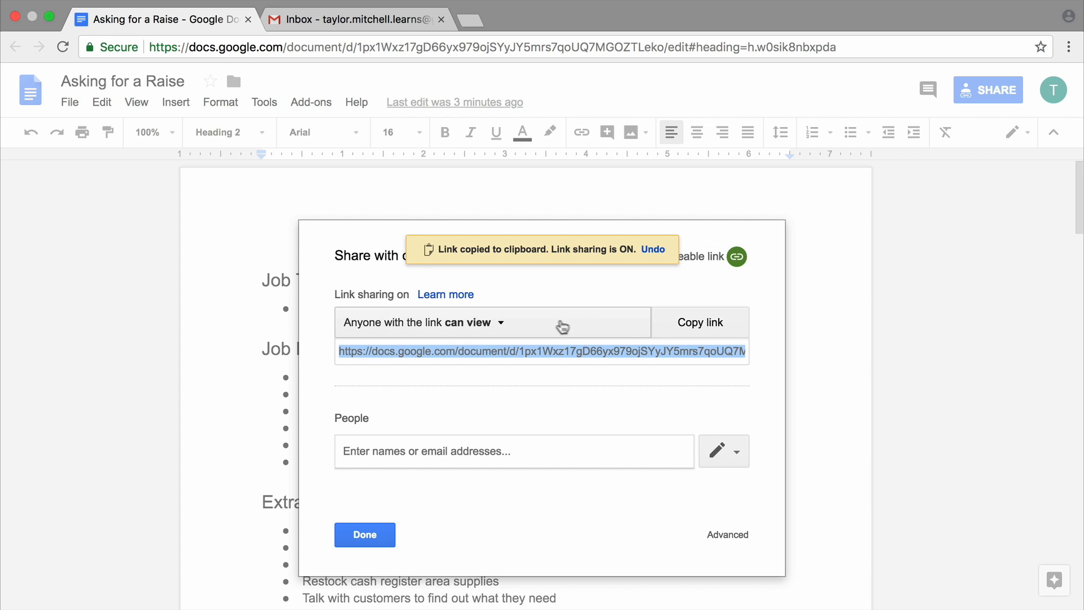
mouse_move(501, 327)
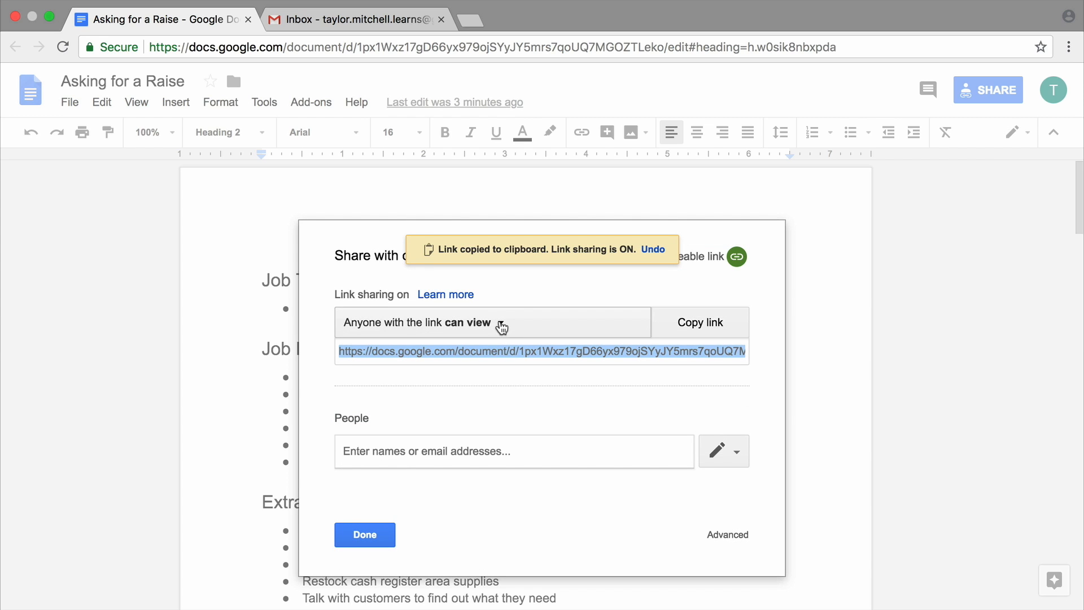
left_click(491, 322)
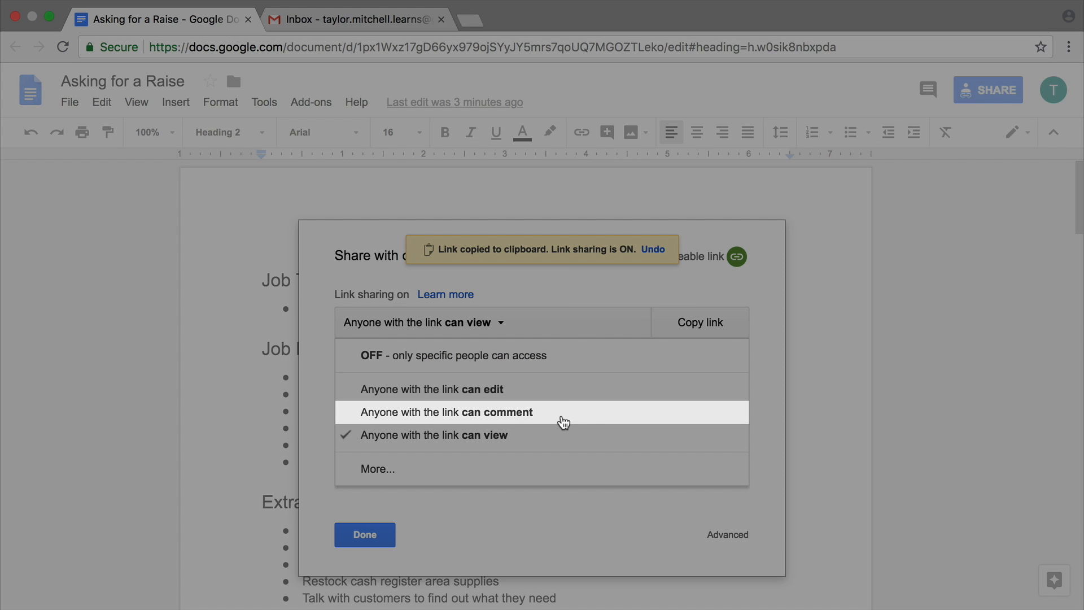
left_click(446, 412)
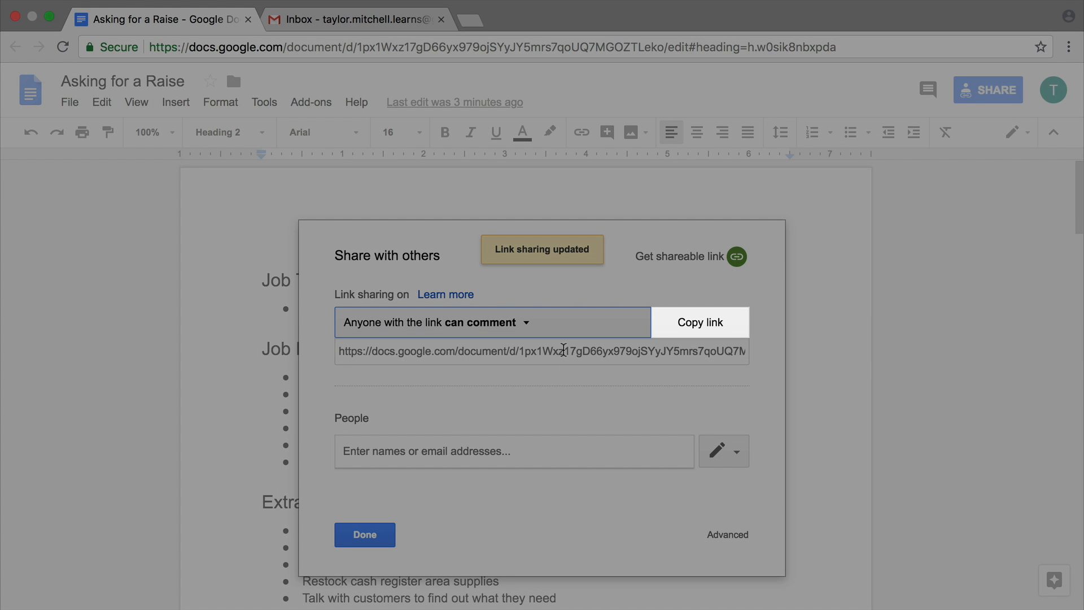
left_click(542, 351)
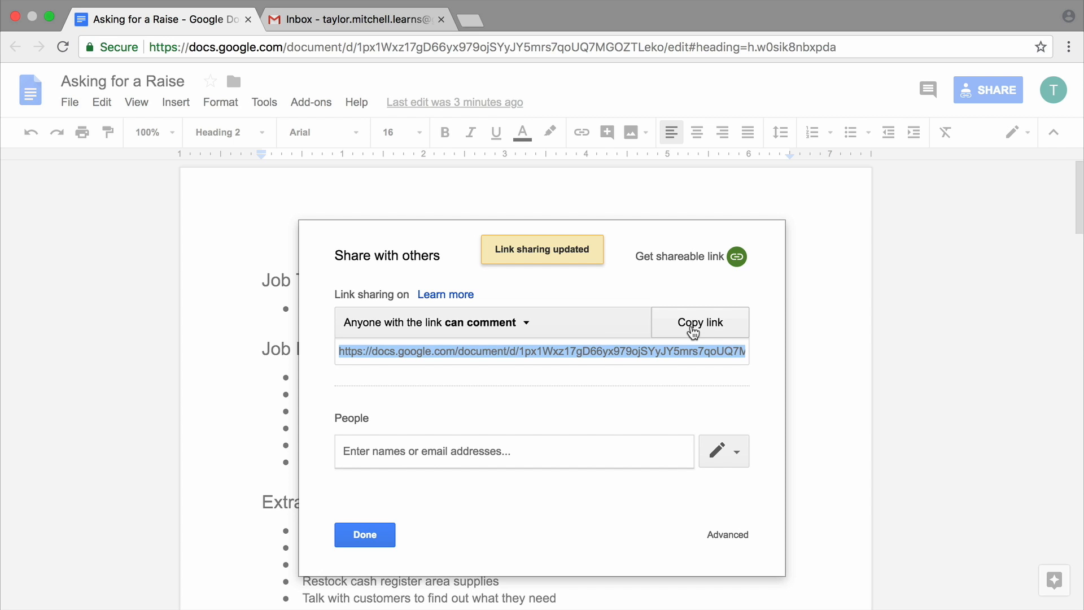
left_click(700, 323)
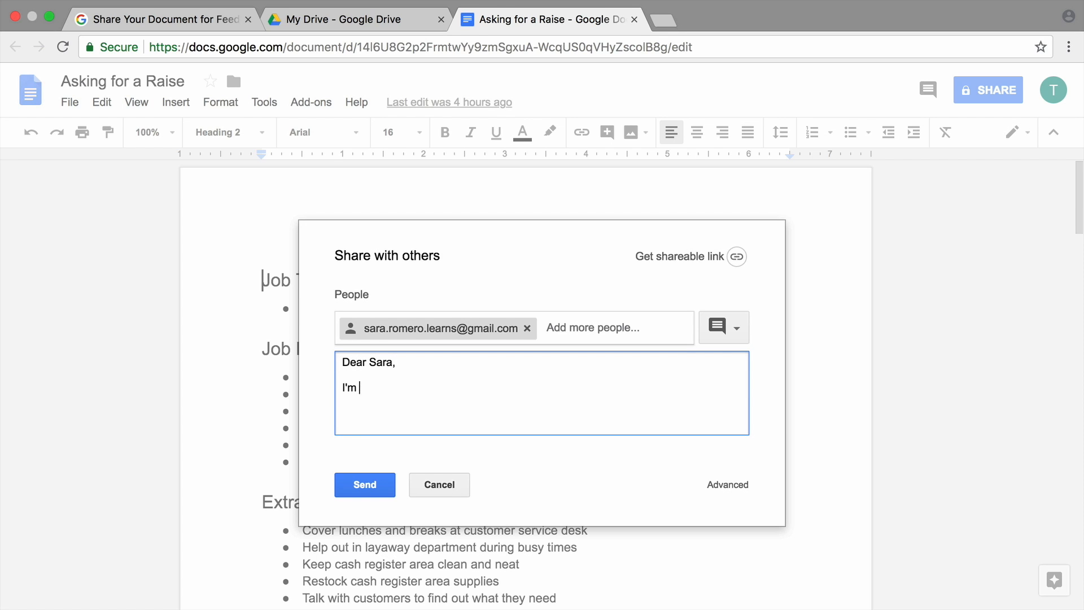
- Send the invitation with a note about planning to ask for a raise, signed Taylor
type("planning to ask for a raise")
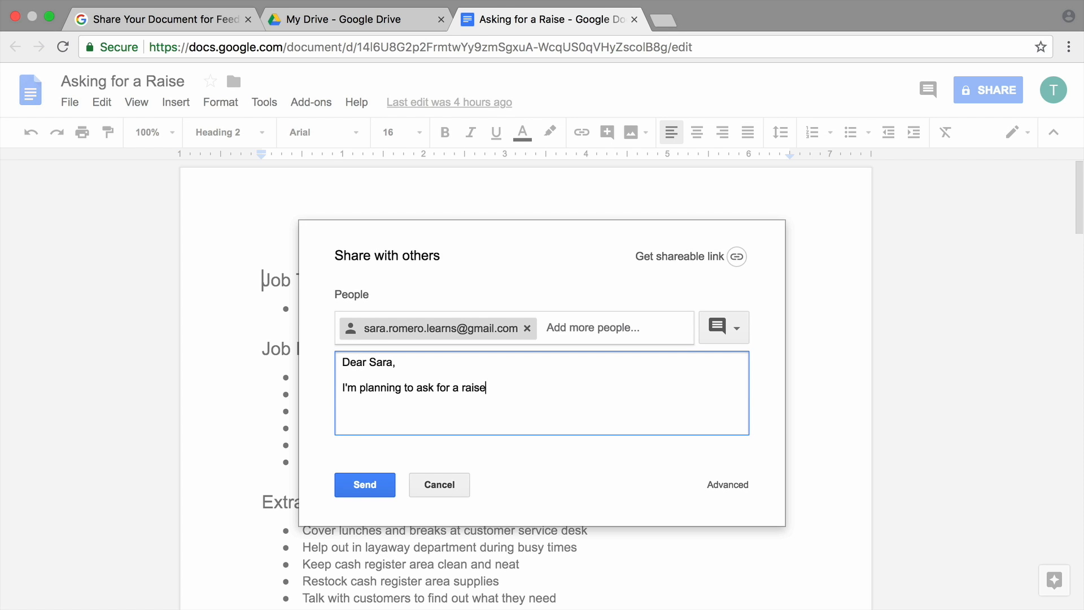
type(", and this document includes the details")
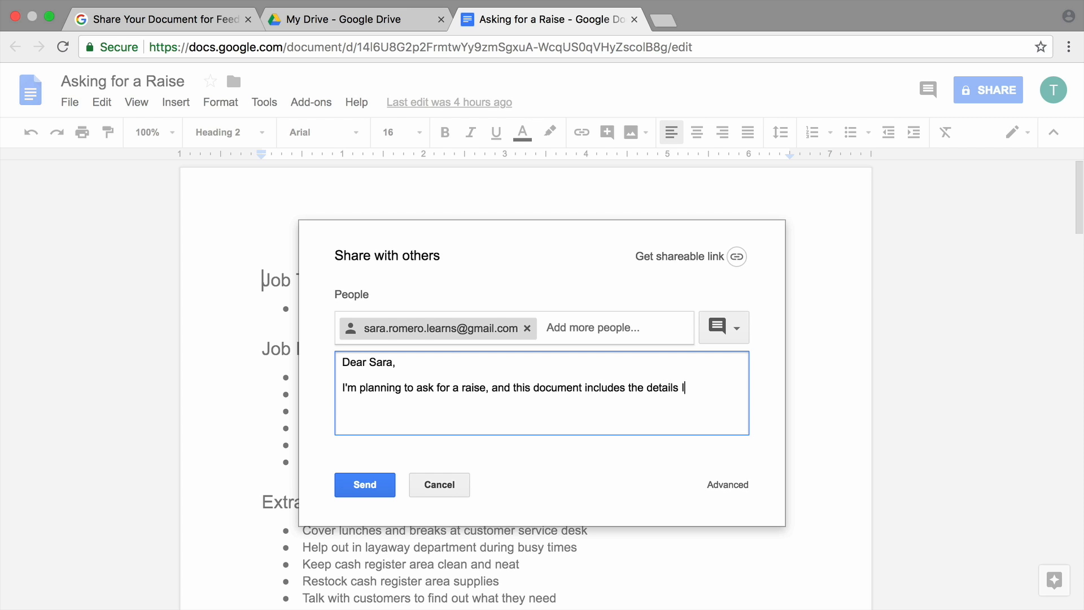
type("I'm going to present to my boss. These")
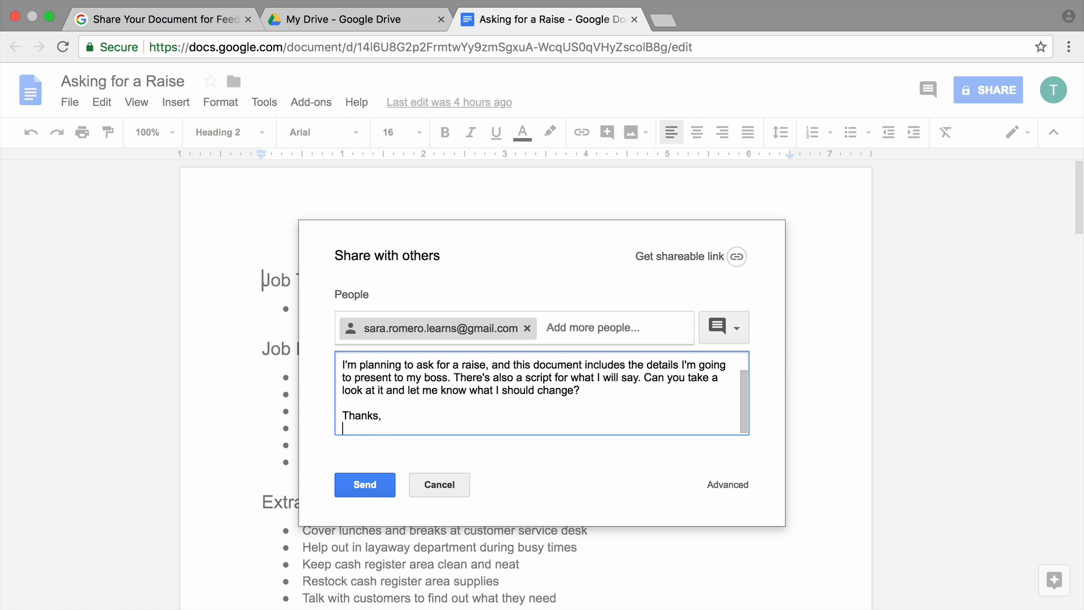
type("Taylor")
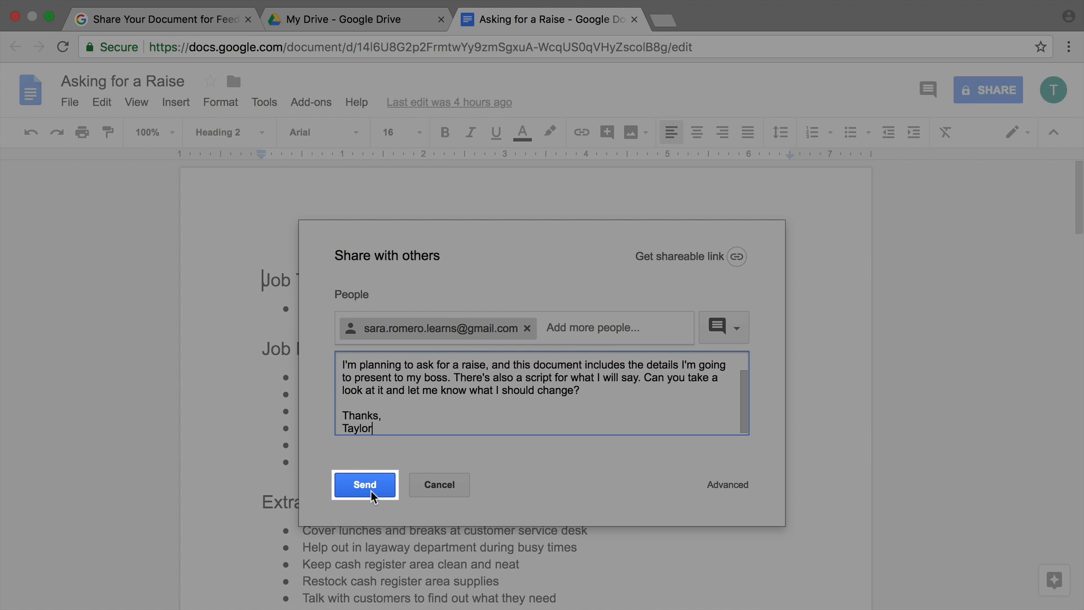
left_click(364, 484)
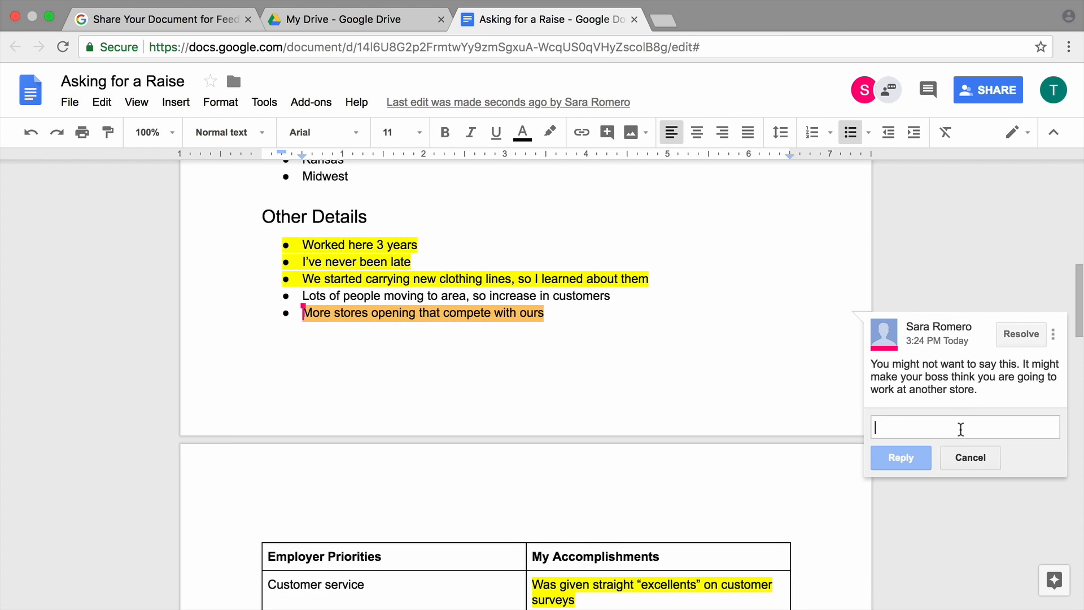
type("Good point, I will remove it.")
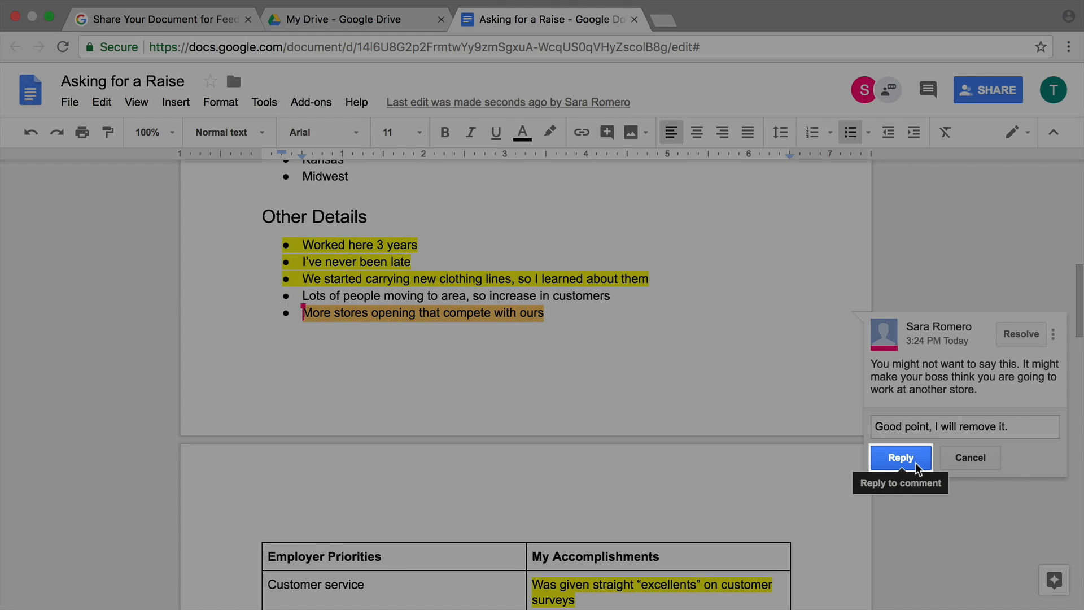
left_click(900, 457)
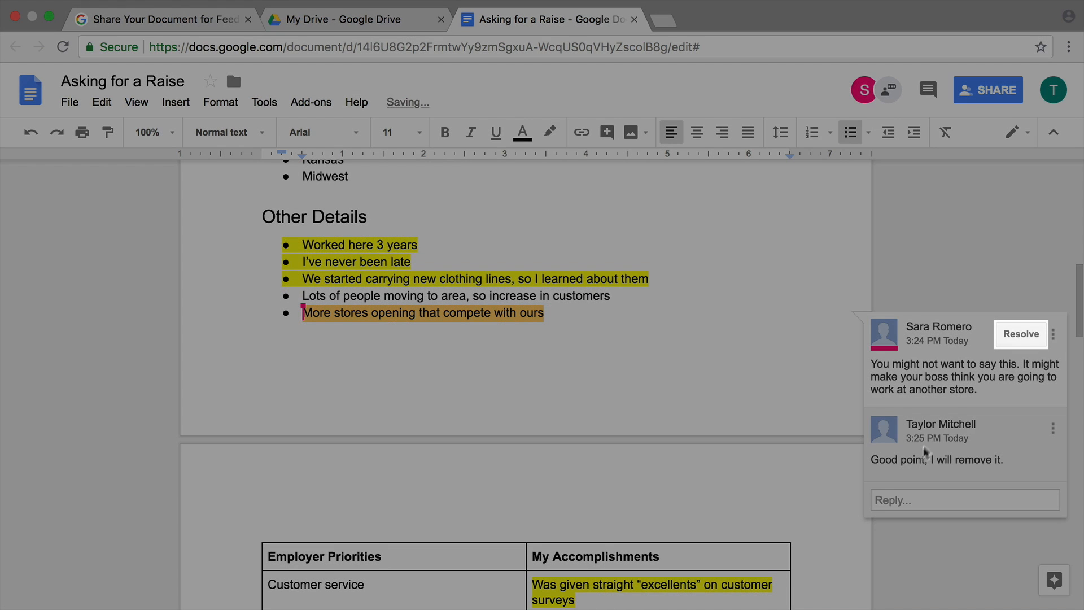
mouse_move(1020, 334)
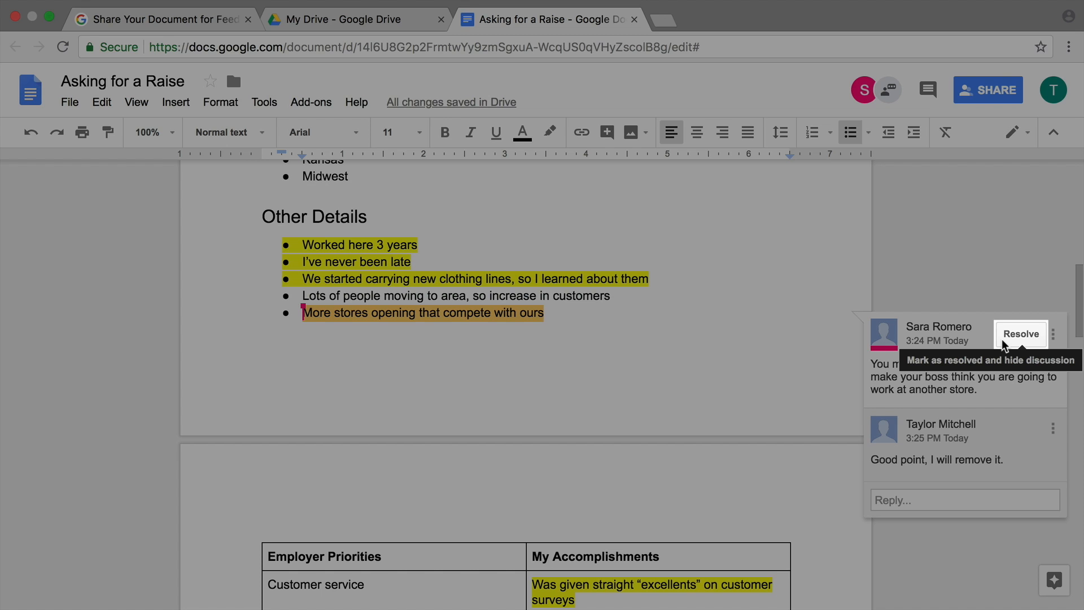
left_click(1020, 334)
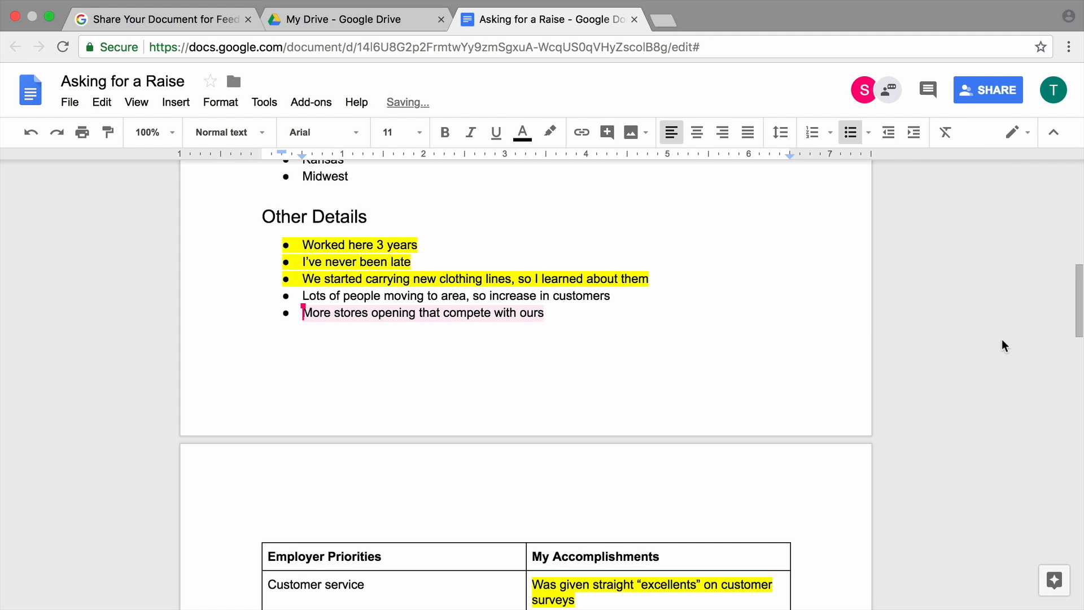